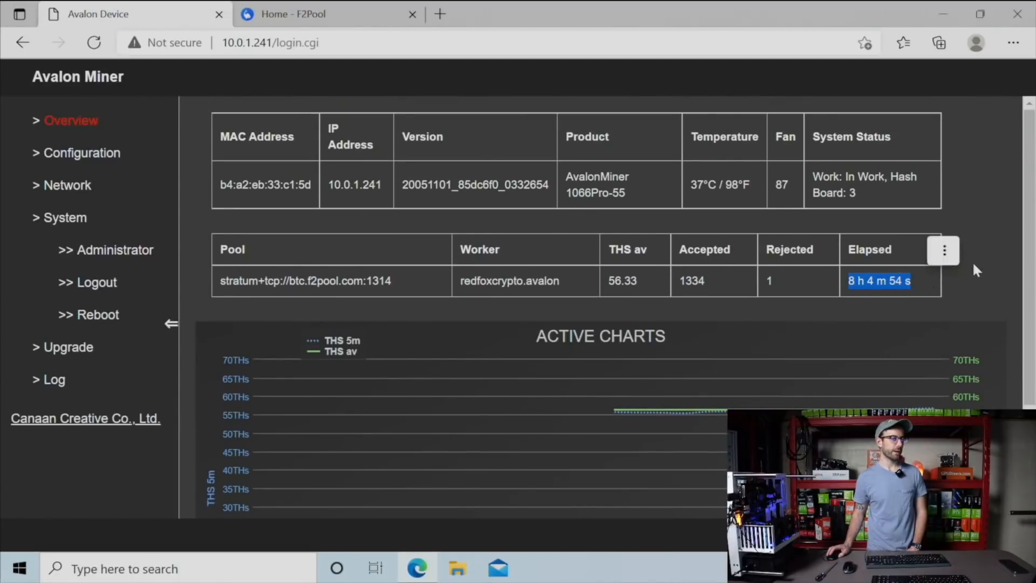
- Review the F2Pool account home page, highlighting the 54.95 TH/s one-hour hashrate in the Mining Accounts table
scroll(down, 3)
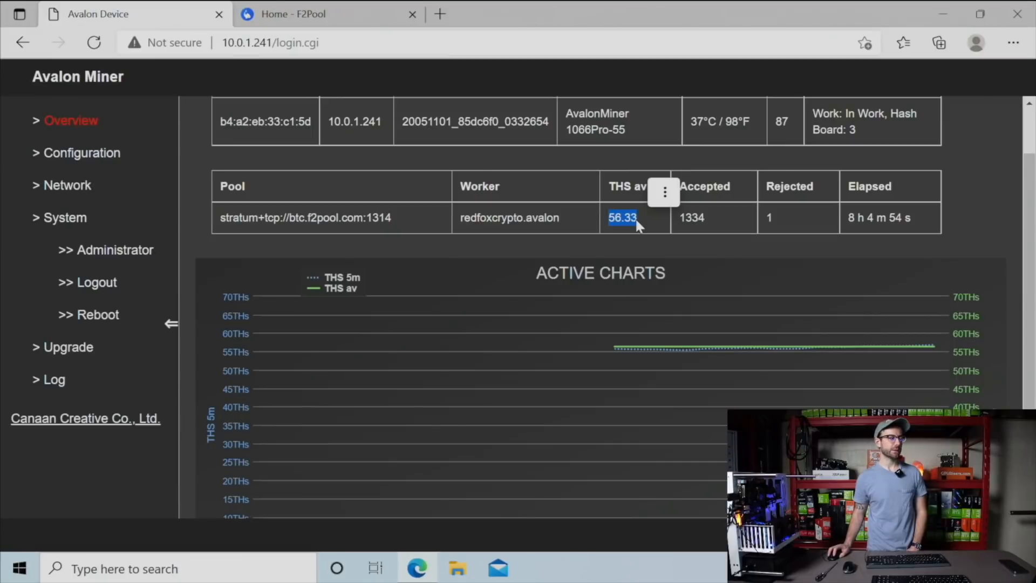
scroll(down, 3)
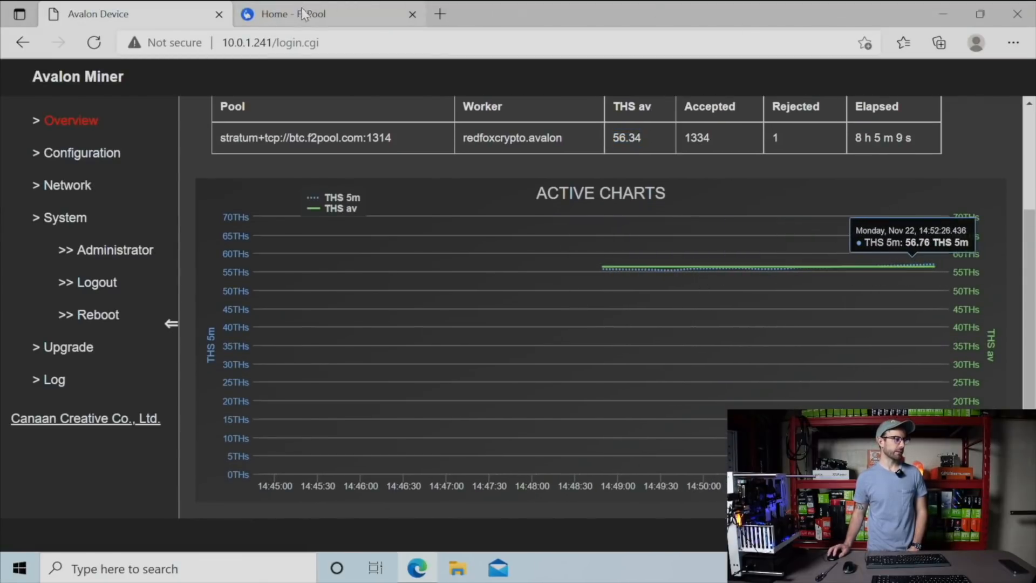
click(328, 14)
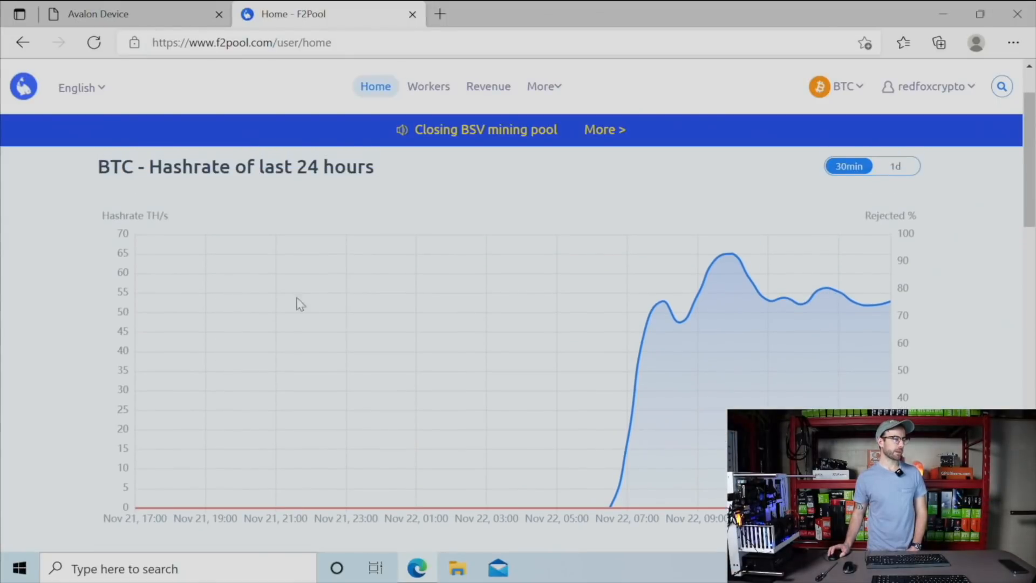
scroll(down, 3)
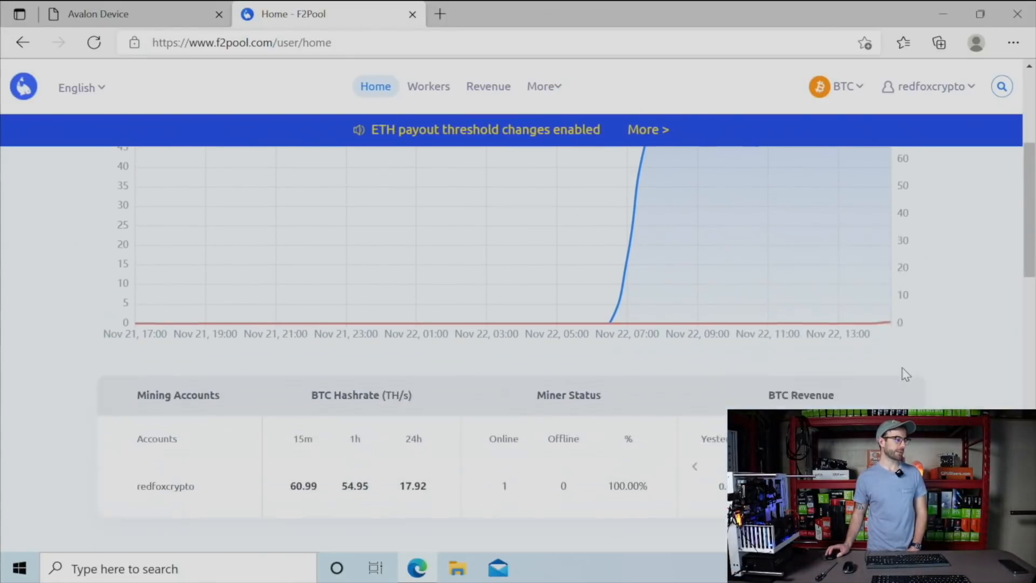
scroll(down, 3)
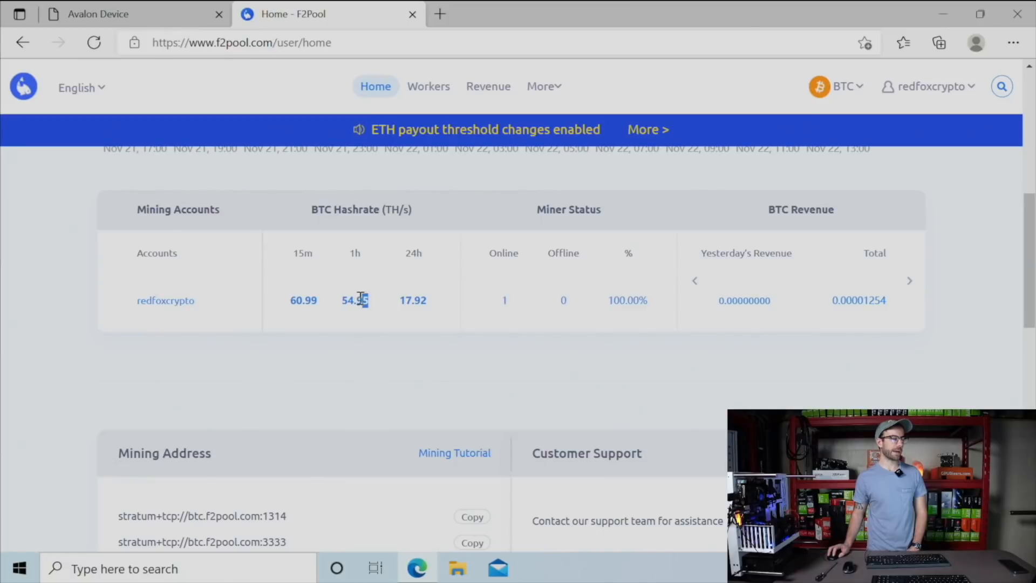
double_click(355, 300)
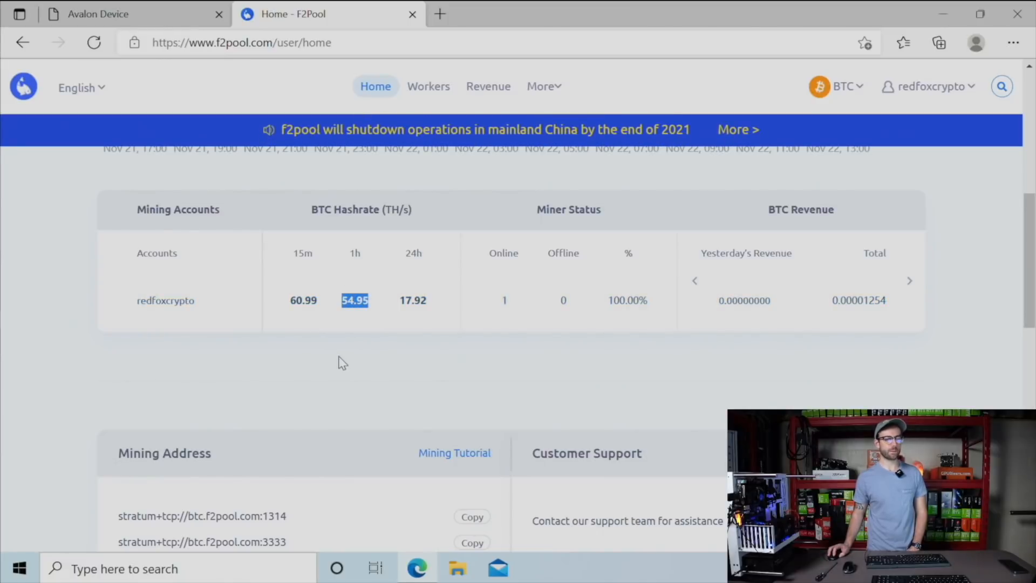
scroll(up, 3)
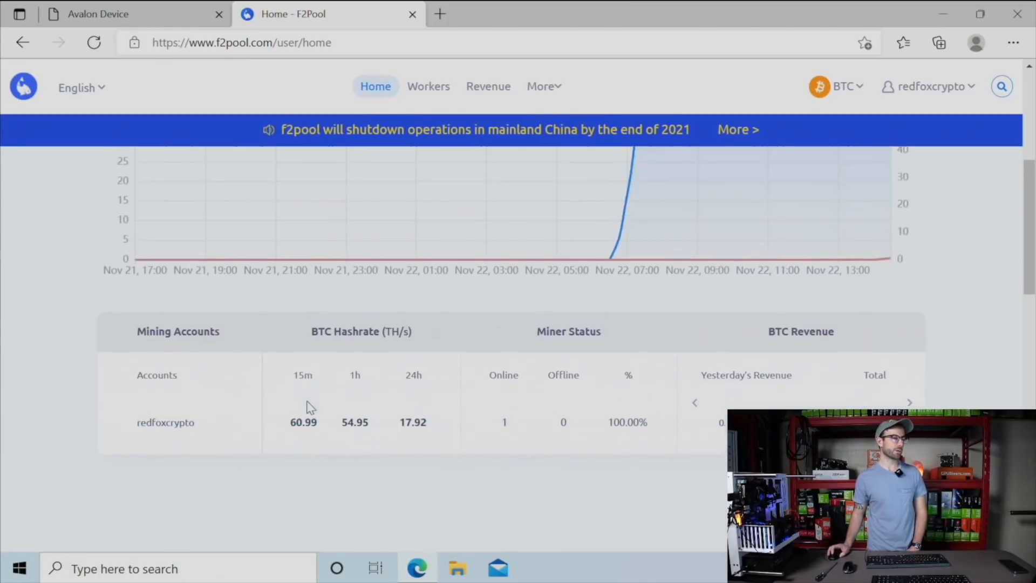
scroll(up, 3)
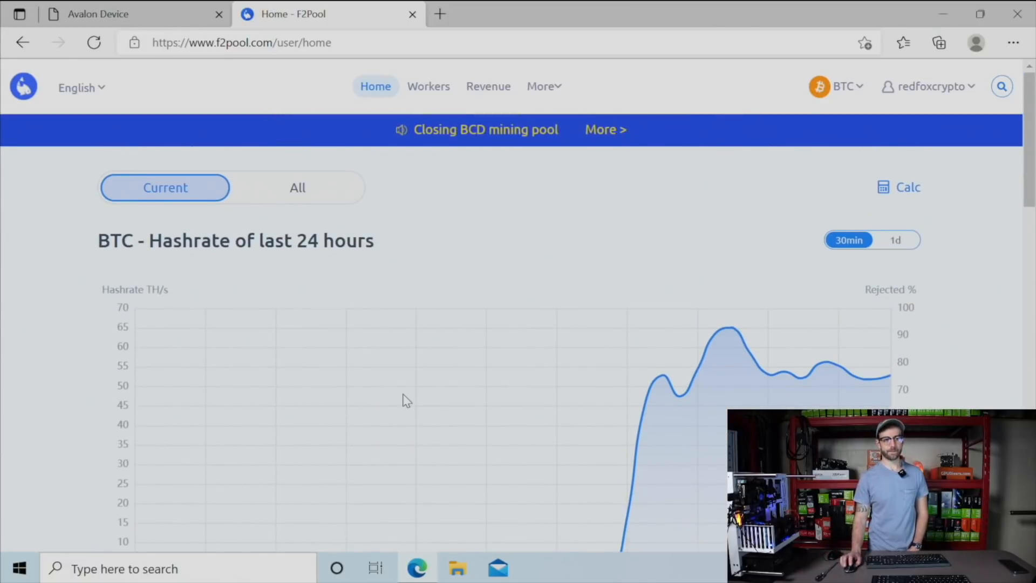